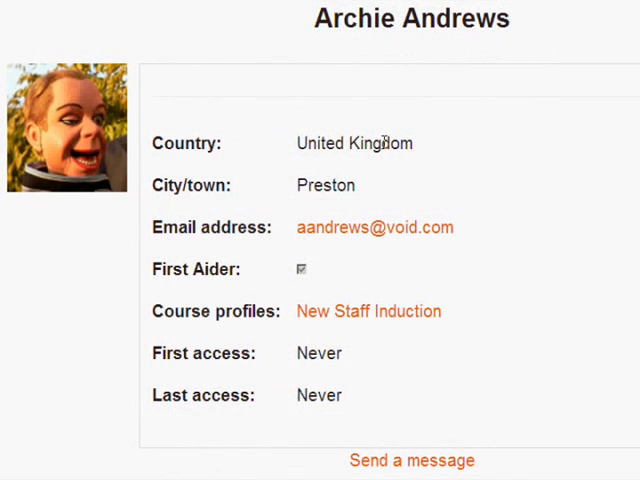
{"action": "mouse_move", "coordinate": [333, 248]}
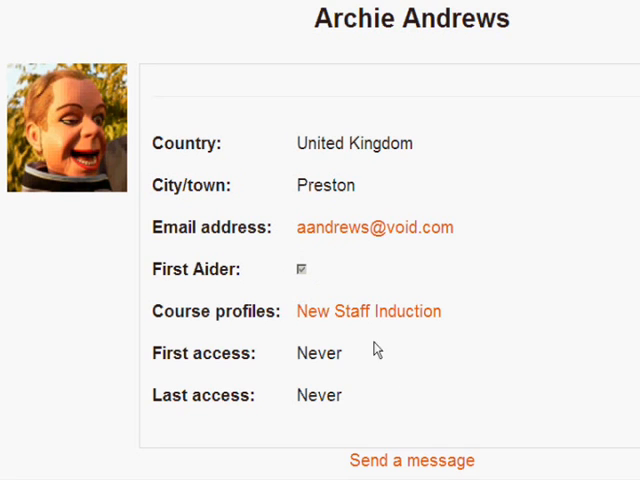
{"action": "mouse_move", "coordinate": [378, 349]}
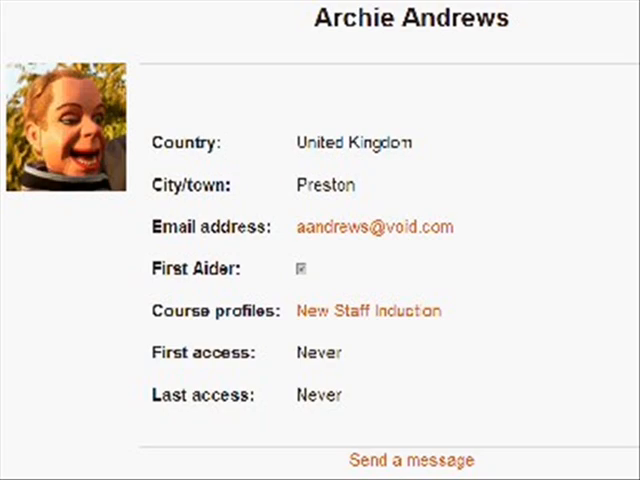
Browse the New Staff Induction course page and turn editing on
{"action": "left_click", "coordinate": [368, 310]}
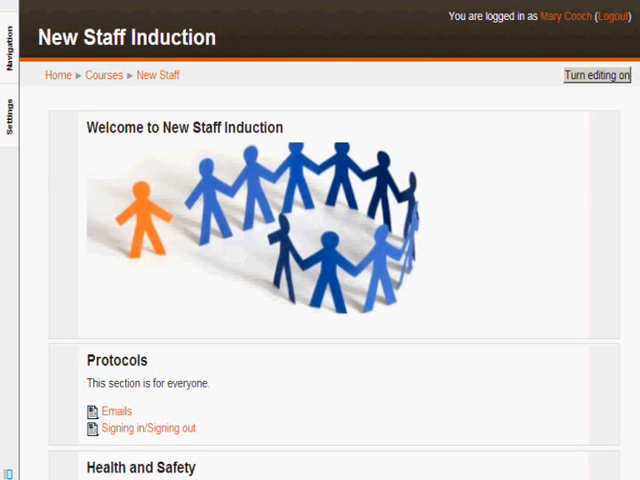
{"action": "scroll", "scroll_direction": "down", "scroll_amount": 3}
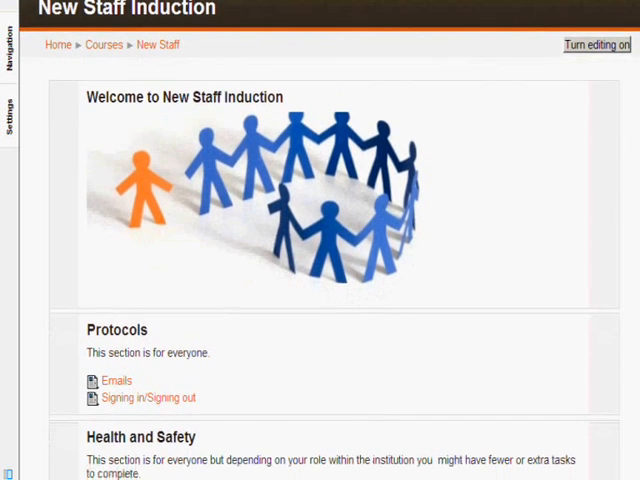
{"action": "scroll", "scroll_direction": "down", "scroll_amount": 3}
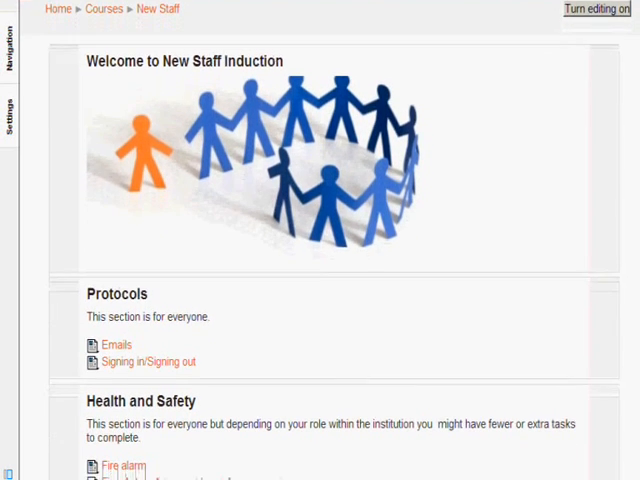
{"action": "scroll", "scroll_direction": "down", "scroll_amount": 3}
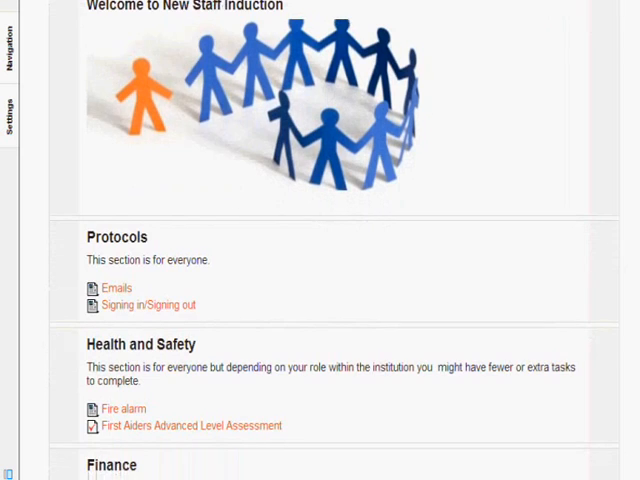
{"action": "scroll", "scroll_direction": "down", "scroll_amount": 3}
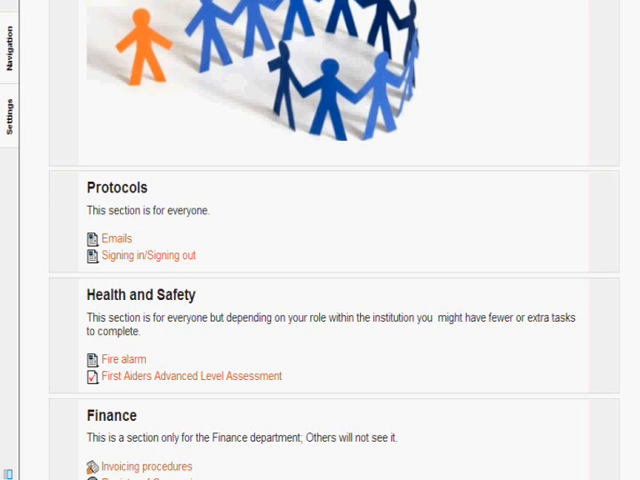
{"action": "scroll", "scroll_direction": "down", "scroll_amount": 3}
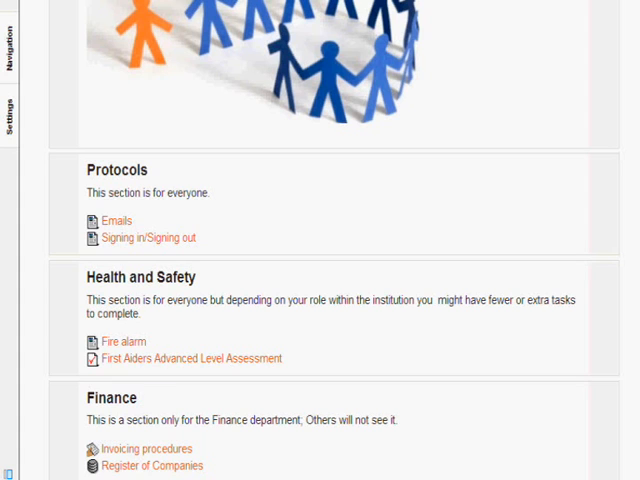
{"action": "scroll", "scroll_direction": "up", "scroll_amount": 3}
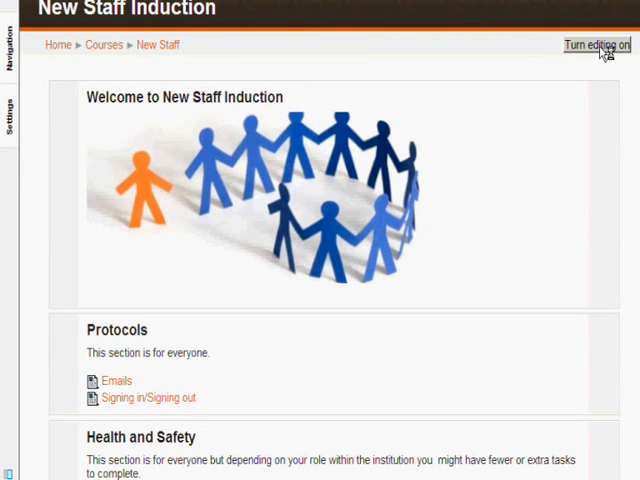
{"action": "left_click", "coordinate": [588, 45]}
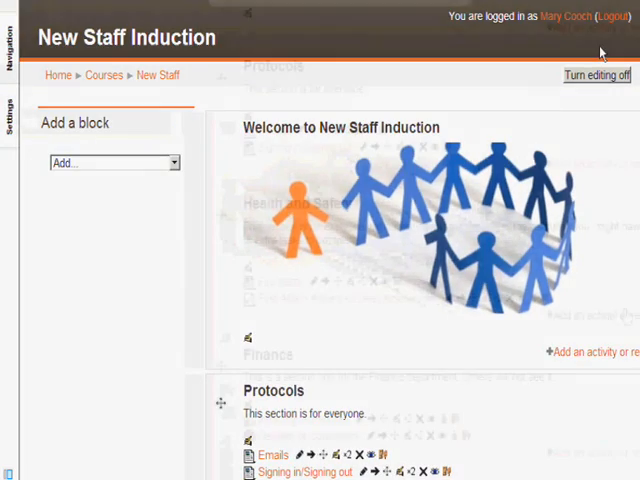
{"action": "scroll", "scroll_direction": "down", "scroll_amount": 3}
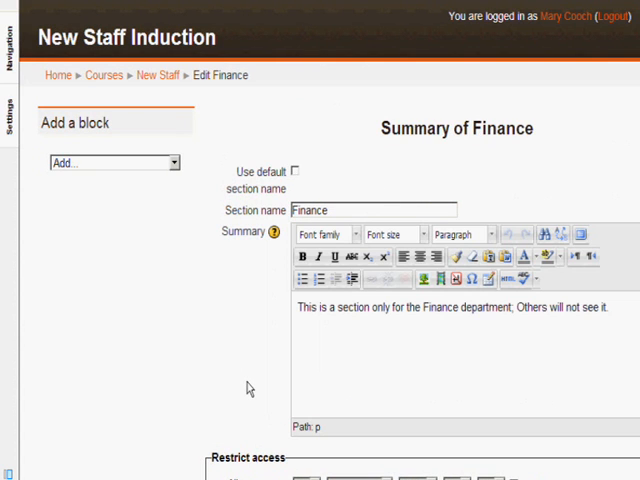
Scroll the Finance section settings down to the Restrict access user field options
{"action": "scroll", "scroll_direction": "down", "scroll_amount": 3}
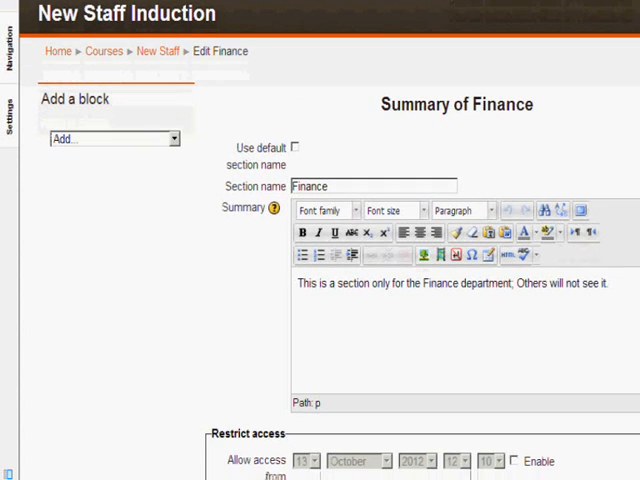
{"action": "scroll", "scroll_direction": "down", "scroll_amount": 3}
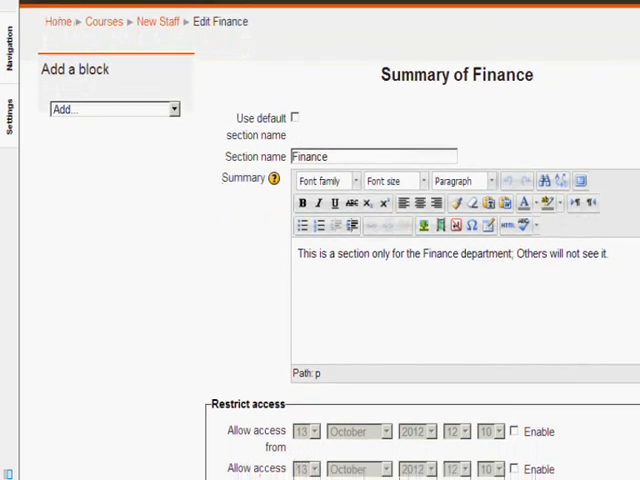
{"action": "scroll", "scroll_direction": "down", "scroll_amount": 3}
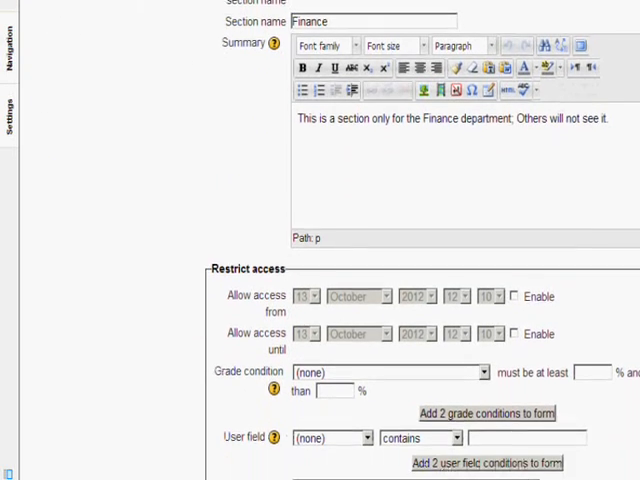
{"action": "scroll", "scroll_direction": "down", "scroll_amount": 3}
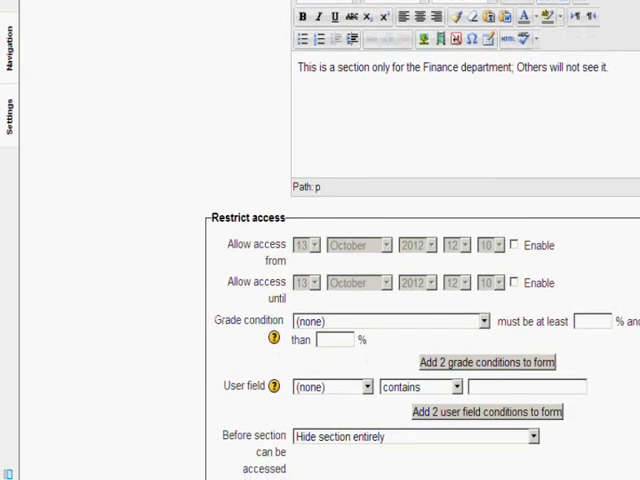
{"action": "scroll", "scroll_direction": "down", "scroll_amount": 3}
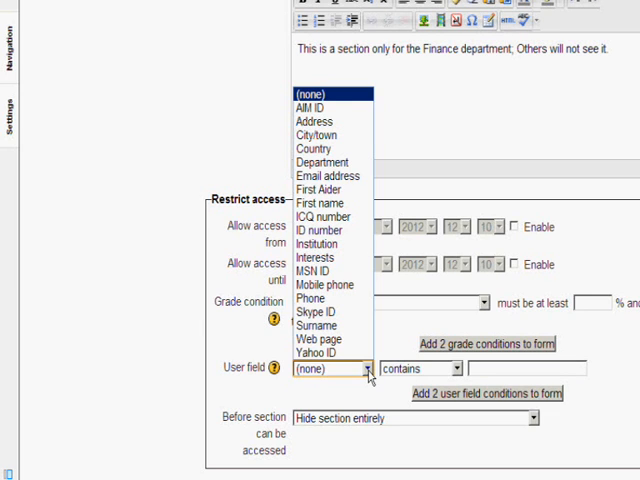
Add a Department 'is equal to' Finance restriction to the Finance section
{"action": "left_click", "coordinate": [322, 162]}
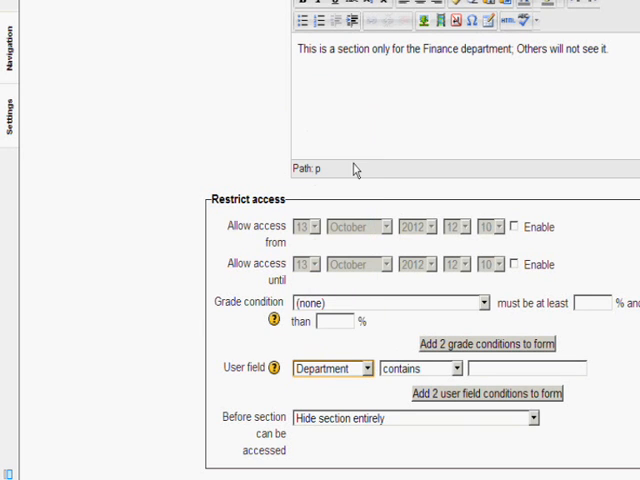
{"action": "left_click", "coordinate": [419, 368]}
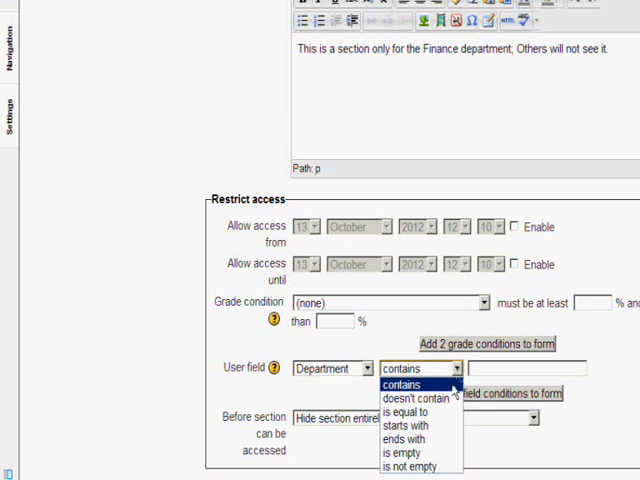
{"action": "left_click", "coordinate": [410, 411]}
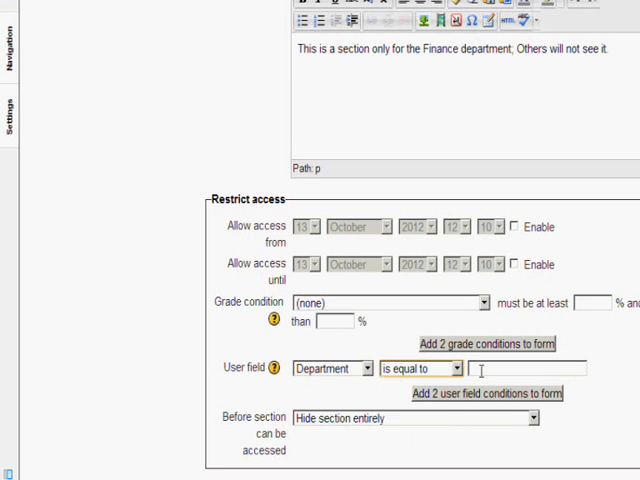
{"action": "type", "text": "Firma"}
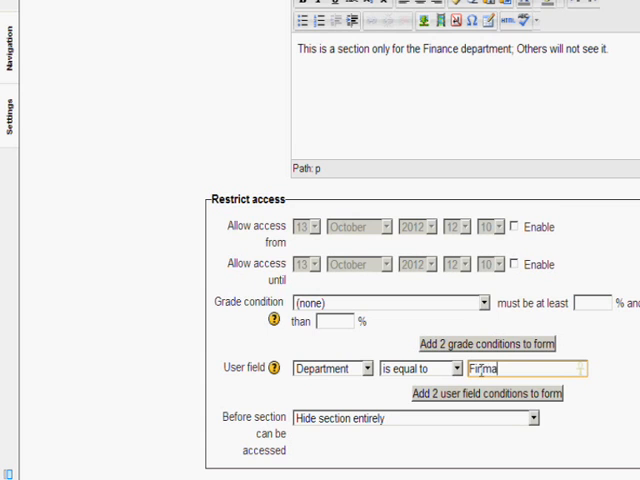
{"action": "type", "text": "Final"}
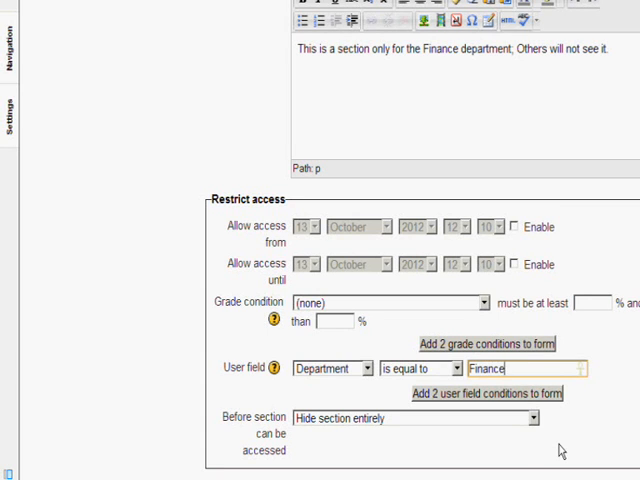
{"action": "scroll", "scroll_direction": "down", "scroll_amount": 3}
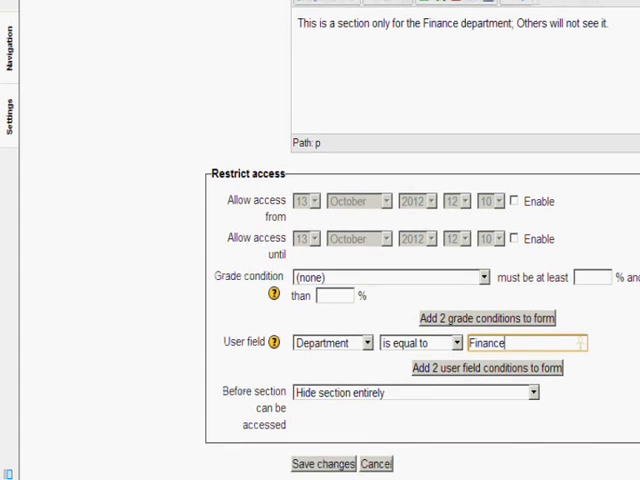
{"action": "scroll", "scroll_direction": "down", "scroll_amount": 3}
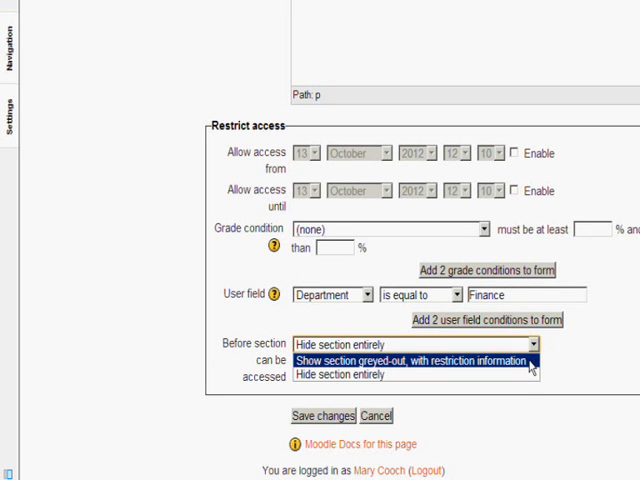
Show the Finance section greyed-out with restriction information, and save the section
{"action": "left_click", "coordinate": [413, 360]}
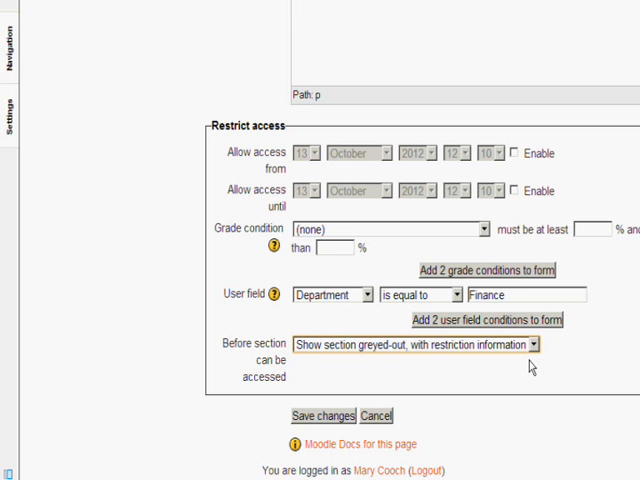
{"action": "mouse_move", "coordinate": [345, 422]}
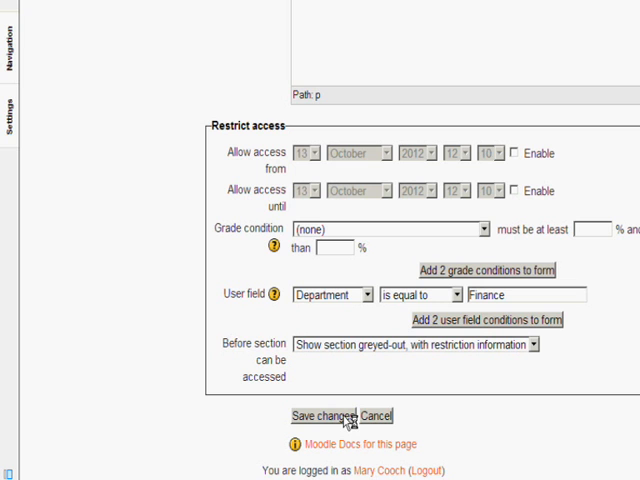
{"action": "left_click", "coordinate": [320, 417]}
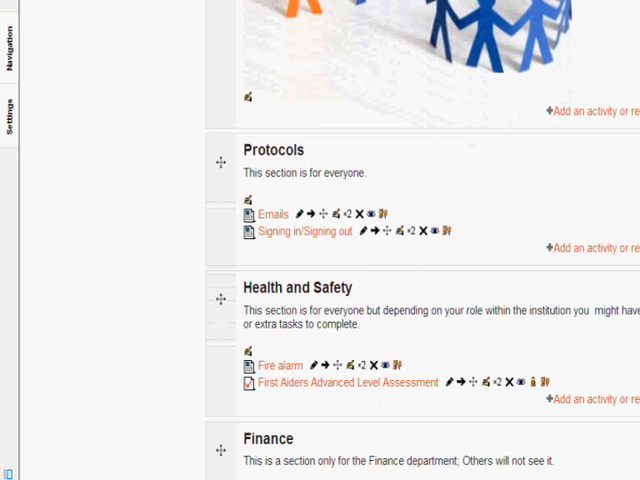
{"action": "scroll", "scroll_direction": "down", "scroll_amount": 3}
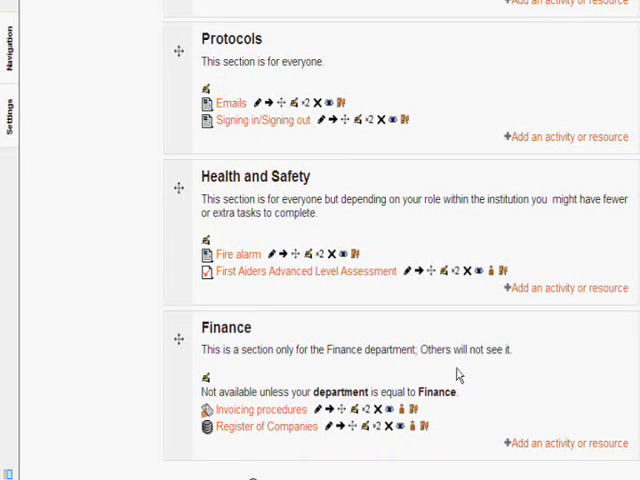
{"action": "mouse_move", "coordinate": [303, 390]}
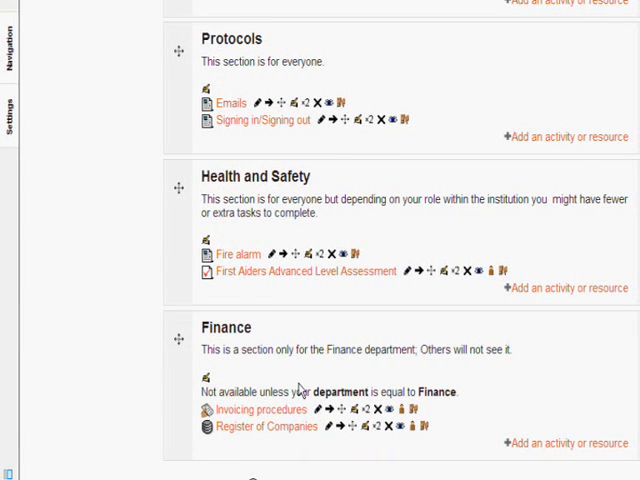
{"action": "mouse_move", "coordinate": [477, 406]}
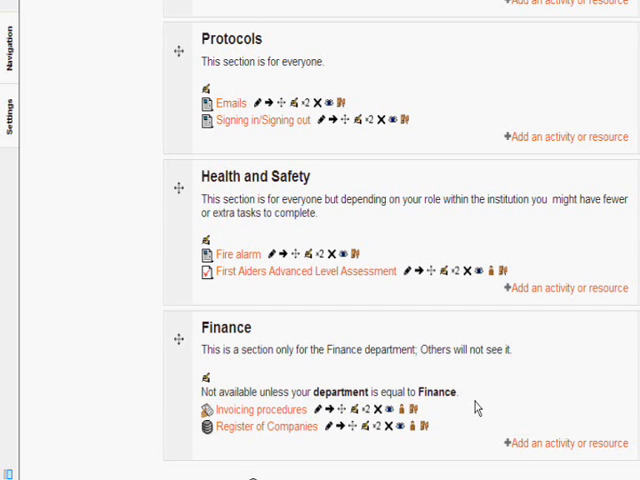
{"action": "mouse_move", "coordinate": [313, 202]}
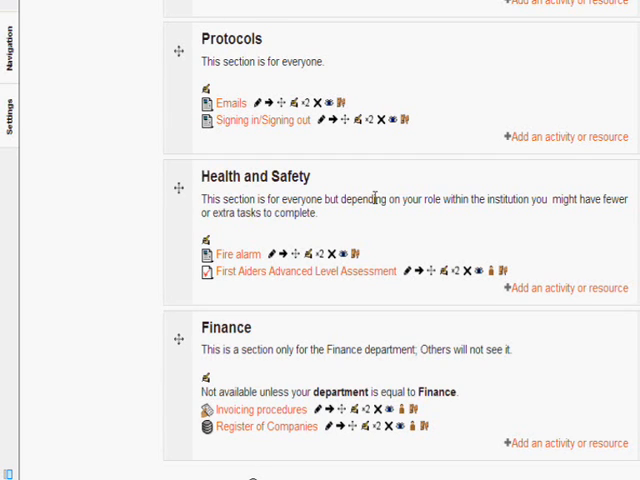
{"action": "mouse_move", "coordinate": [368, 293]}
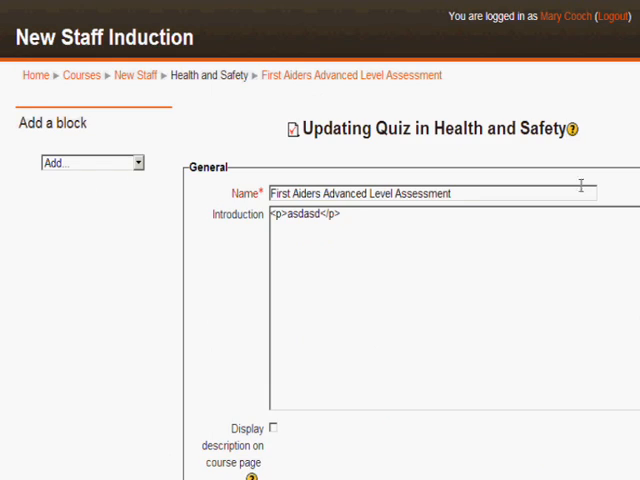
Add a quiz access condition requiring the First Aider field 'is not empty'
{"action": "scroll", "scroll_direction": "down", "scroll_amount": 3}
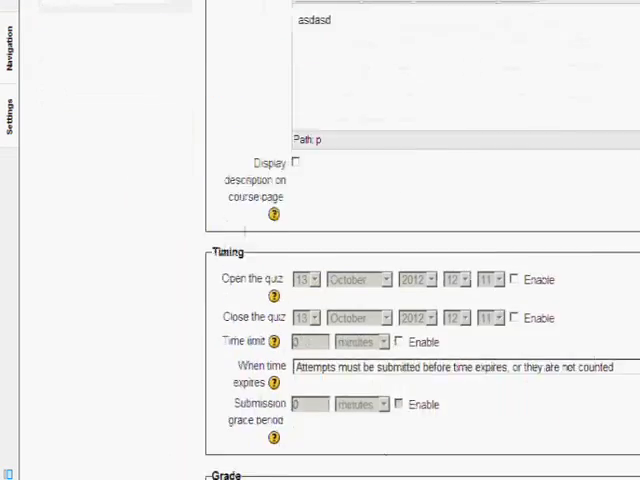
{"action": "scroll", "scroll_direction": "down", "scroll_amount": 3}
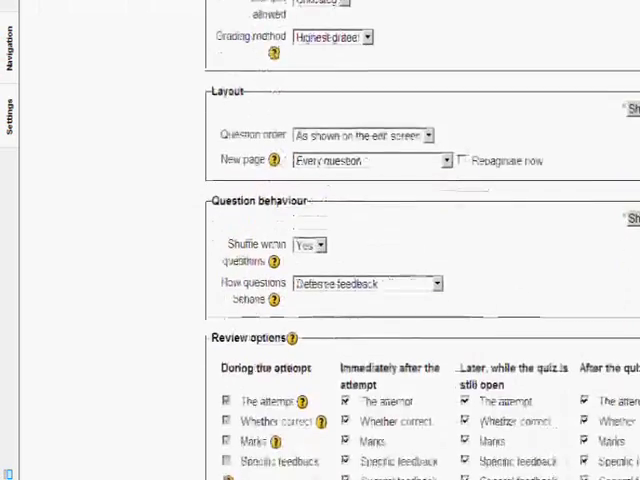
{"action": "scroll", "scroll_direction": "down", "scroll_amount": 3}
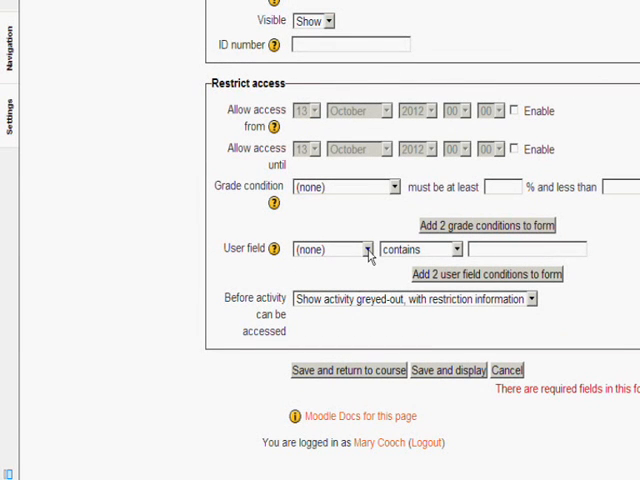
{"action": "left_click", "coordinate": [363, 249]}
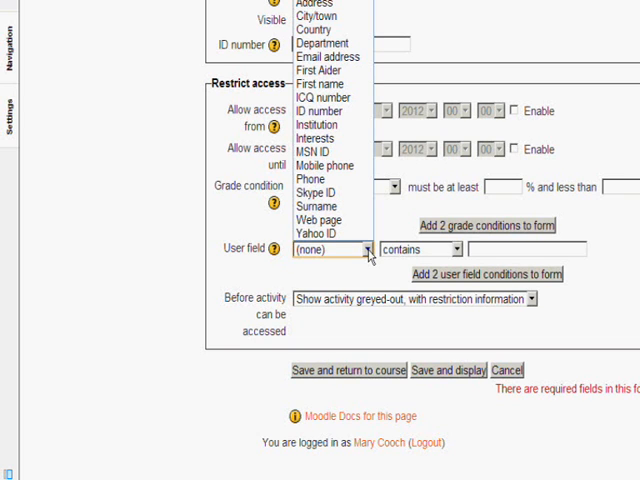
{"action": "mouse_move", "coordinate": [318, 70]}
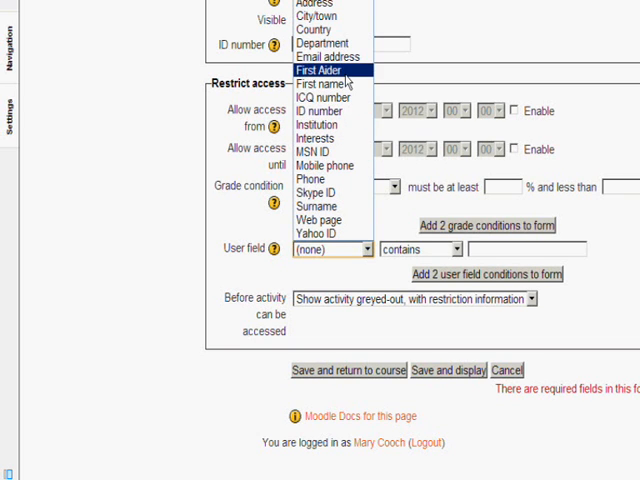
{"action": "left_click", "coordinate": [318, 70]}
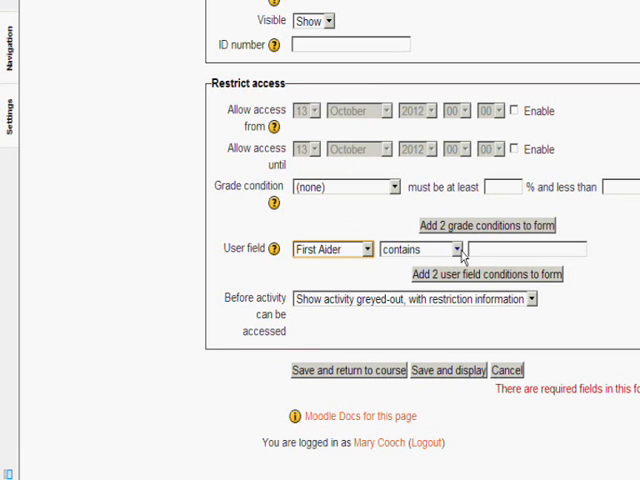
{"action": "left_click", "coordinate": [417, 249]}
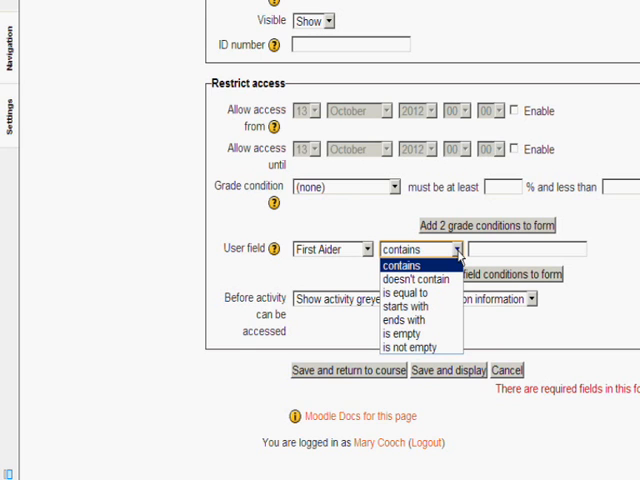
{"action": "left_click", "coordinate": [417, 347]}
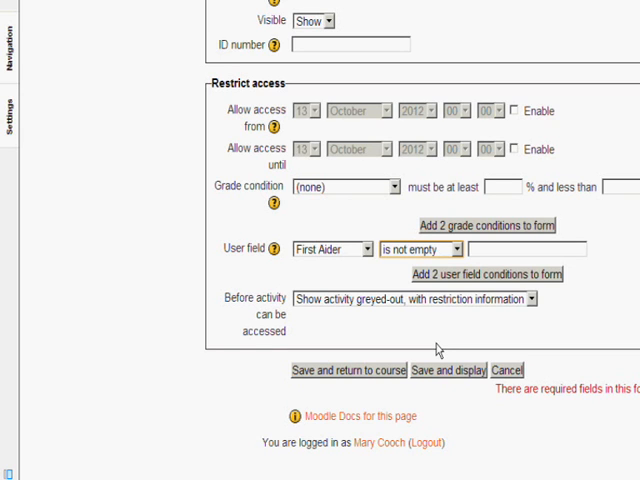
{"action": "mouse_move", "coordinate": [459, 283]}
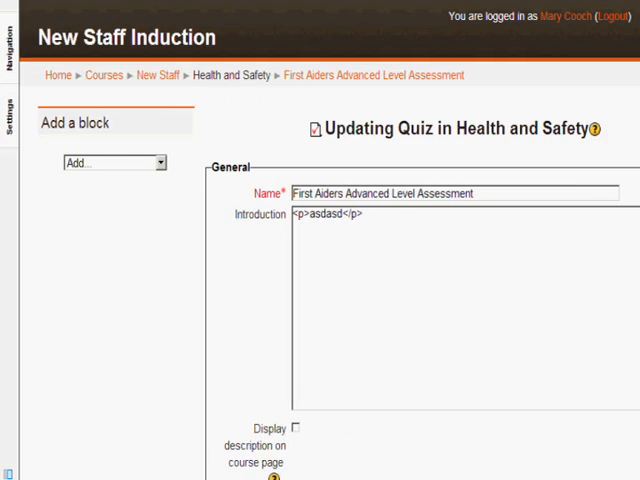
Set the second user field condition to Department 'is equal to' IT
{"action": "scroll", "scroll_direction": "down", "scroll_amount": 3}
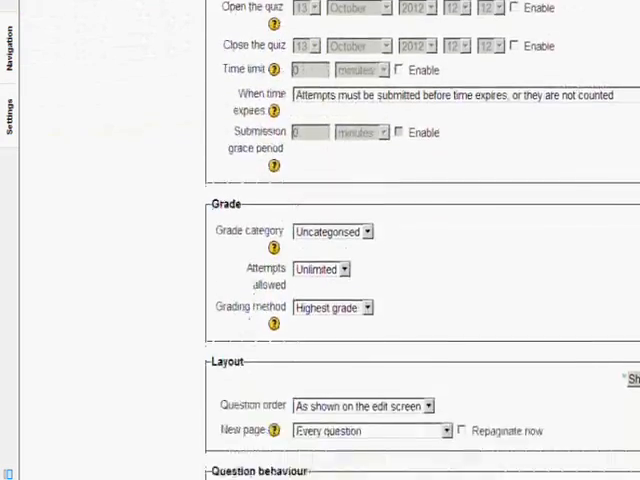
{"action": "scroll", "scroll_direction": "down", "scroll_amount": 3}
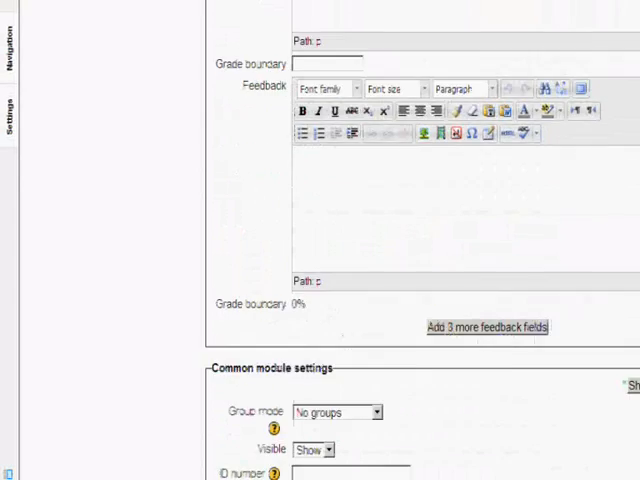
{"action": "scroll", "scroll_direction": "down", "scroll_amount": 3}
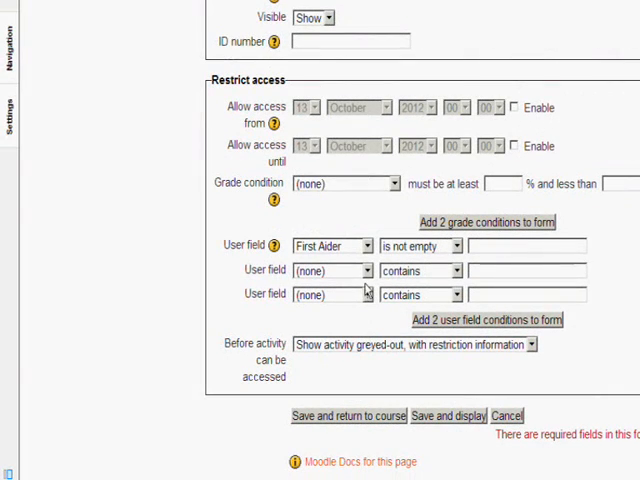
{"action": "left_click", "coordinate": [333, 270]}
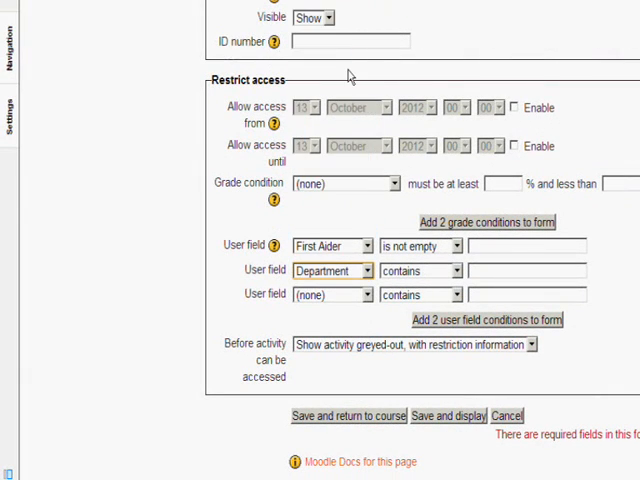
{"action": "left_click", "coordinate": [420, 270]}
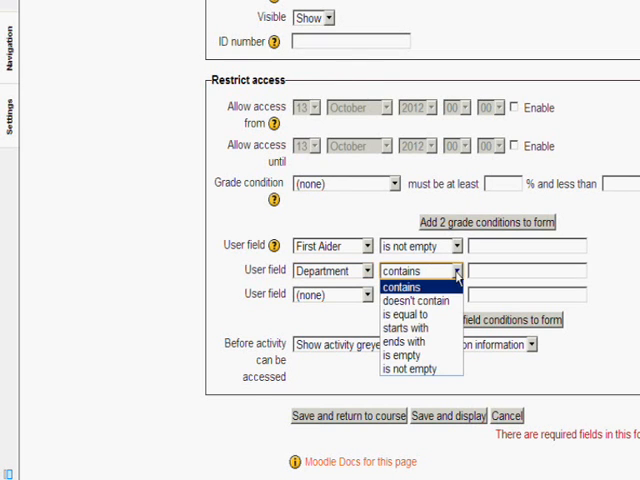
{"action": "left_click", "coordinate": [408, 315]}
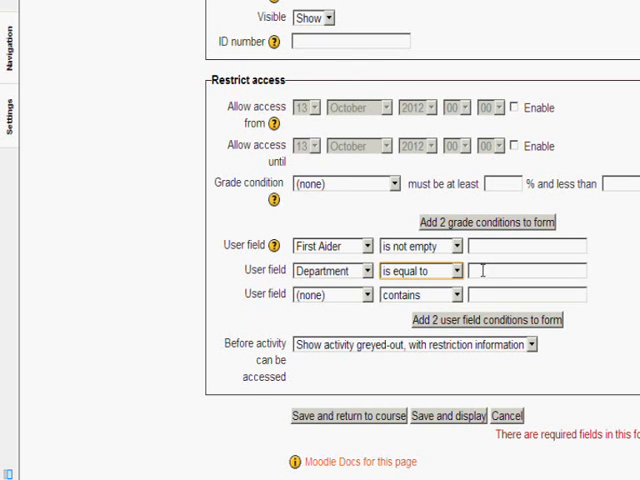
{"action": "type", "text": "IT"}
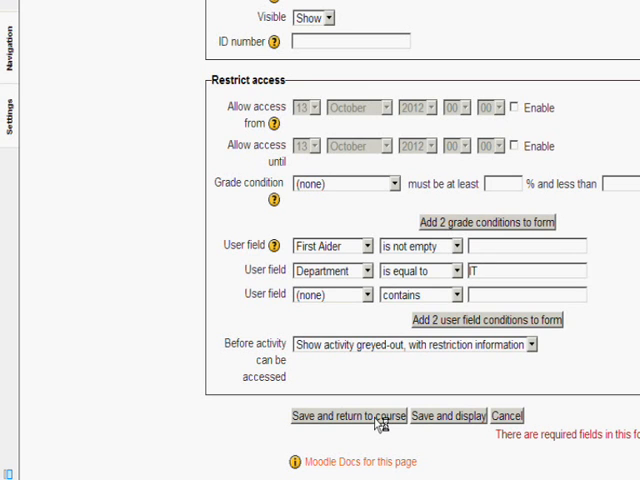
Save the First Aiders quiz restrictions and return to the course page
{"action": "left_click", "coordinate": [348, 416]}
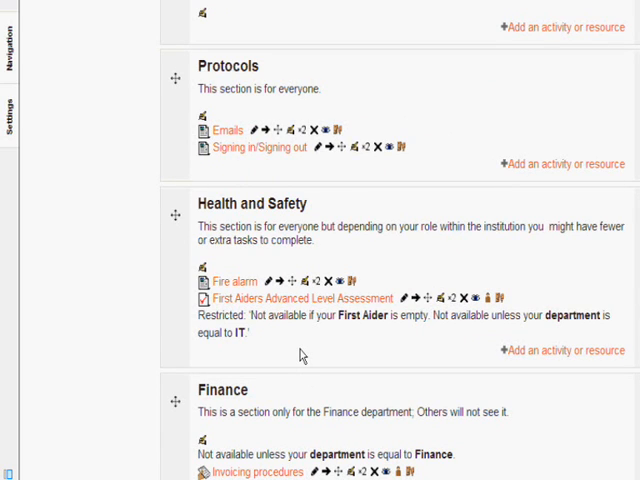
{"action": "mouse_move", "coordinate": [338, 351]}
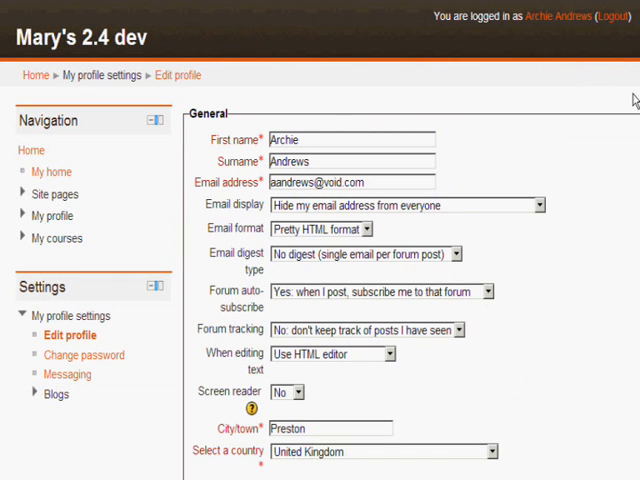
Check Archie Andrews' profile shows Department IT and First Aider ticked, then expand My courses
{"action": "scroll", "scroll_direction": "down", "scroll_amount": 3}
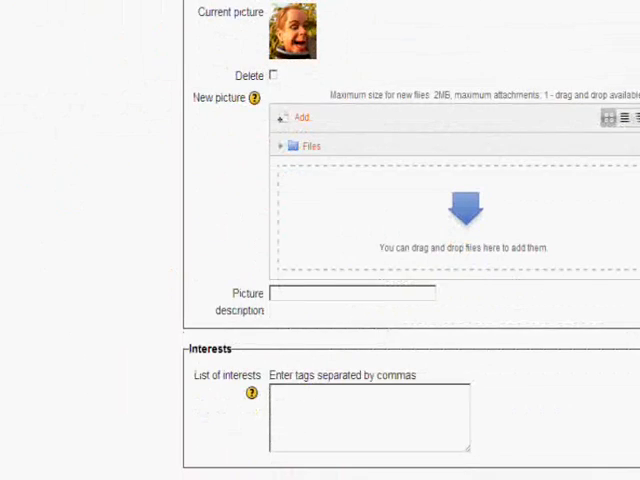
{"action": "scroll", "scroll_direction": "down", "scroll_amount": 3}
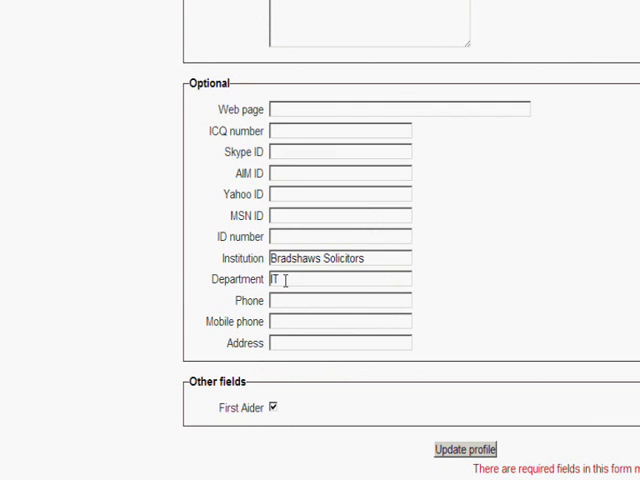
{"action": "scroll", "scroll_direction": "up", "scroll_amount": 3}
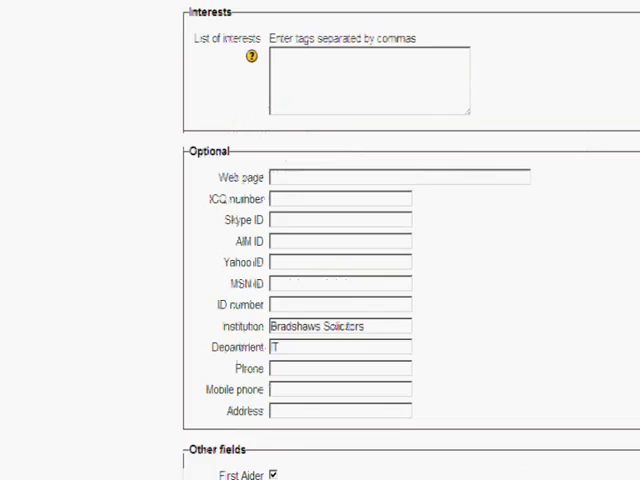
{"action": "scroll", "scroll_direction": "up", "scroll_amount": 3}
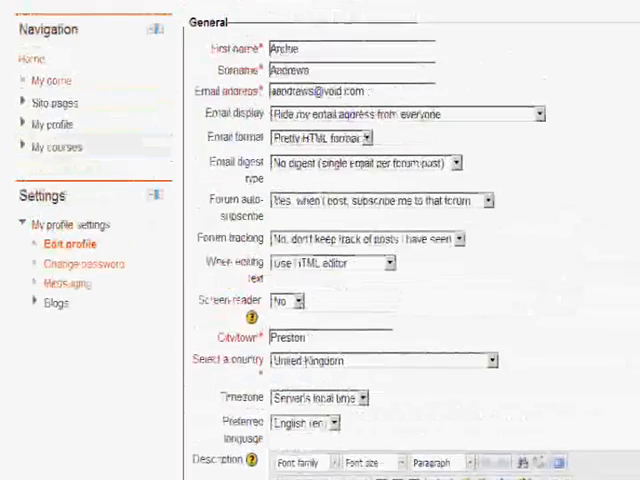
{"action": "left_click", "coordinate": [56, 159]}
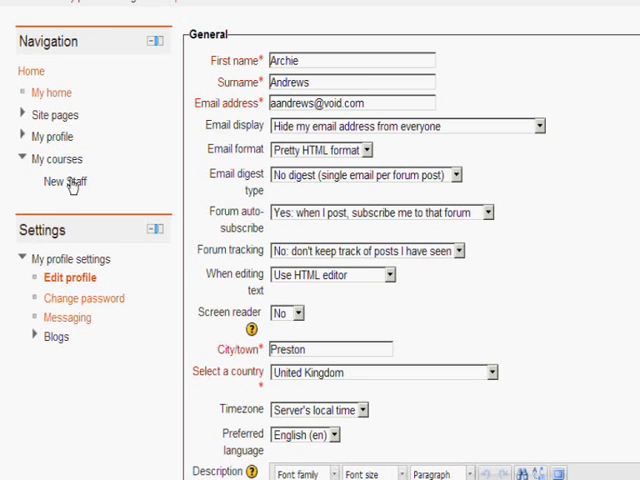
Open New Staff as Archie and review the accessible quiz and restricted Finance section
{"action": "left_click", "coordinate": [61, 181]}
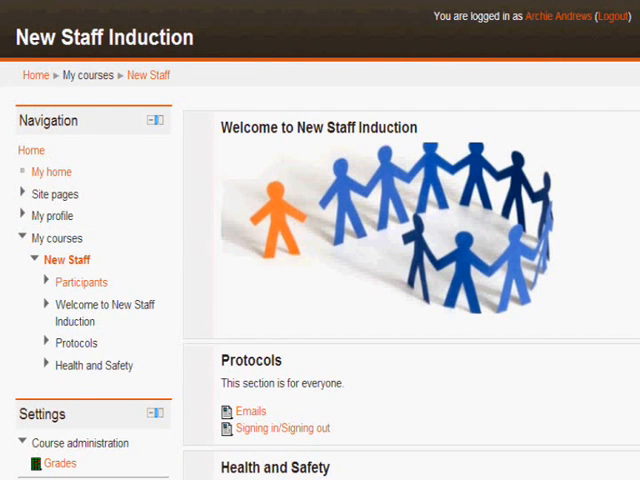
{"action": "scroll", "scroll_direction": "down", "scroll_amount": 3}
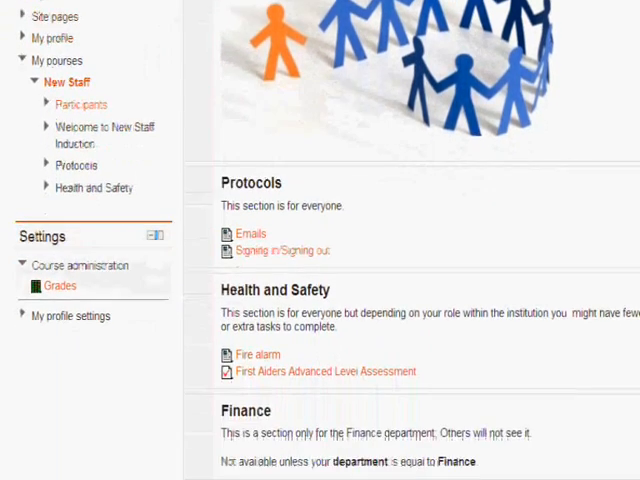
{"action": "scroll", "scroll_direction": "down", "scroll_amount": 3}
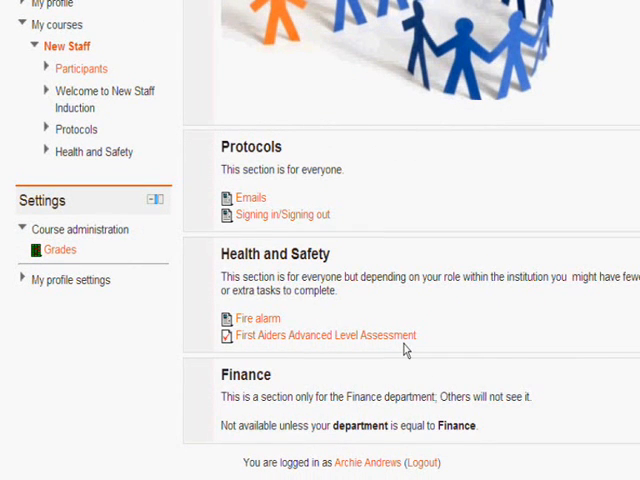
{"action": "mouse_move", "coordinate": [508, 450]}
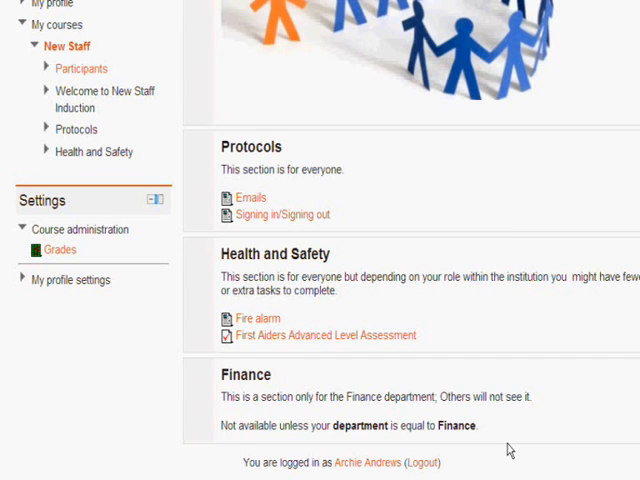
{"action": "mouse_move", "coordinate": [507, 451]}
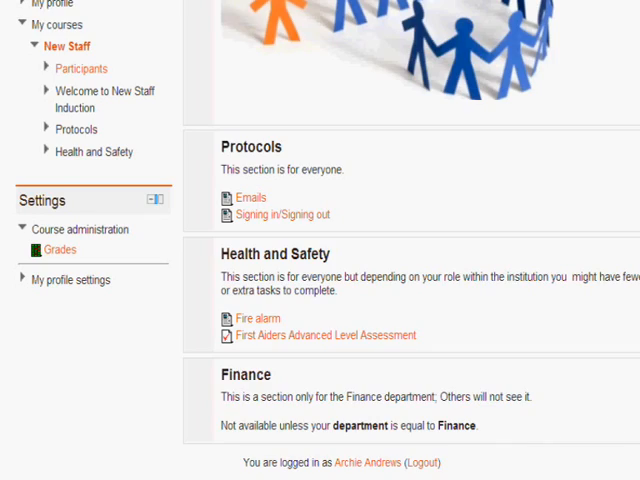
{"action": "scroll", "scroll_direction": "up", "scroll_amount": 3}
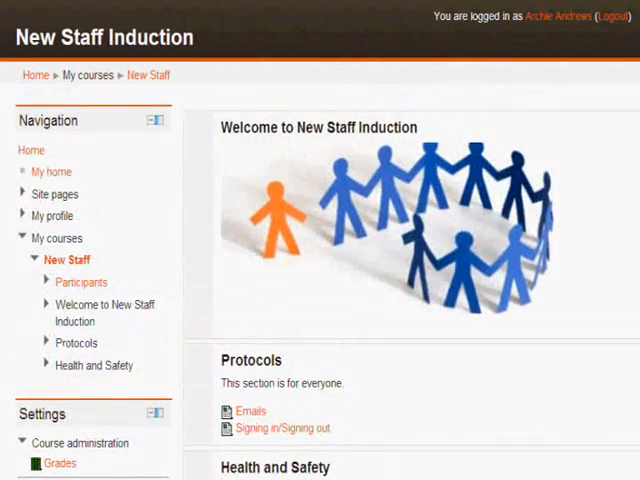